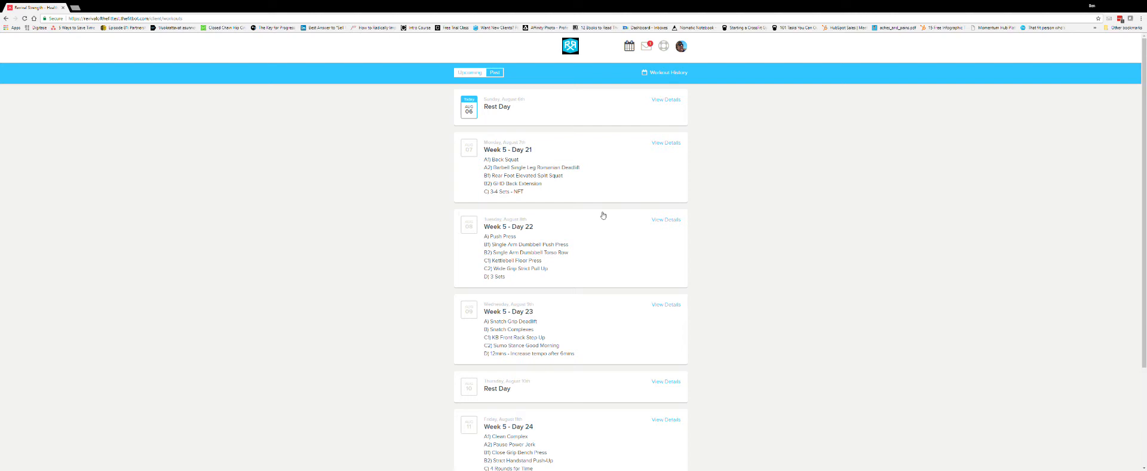
pyautogui.moveTo(593, 99)
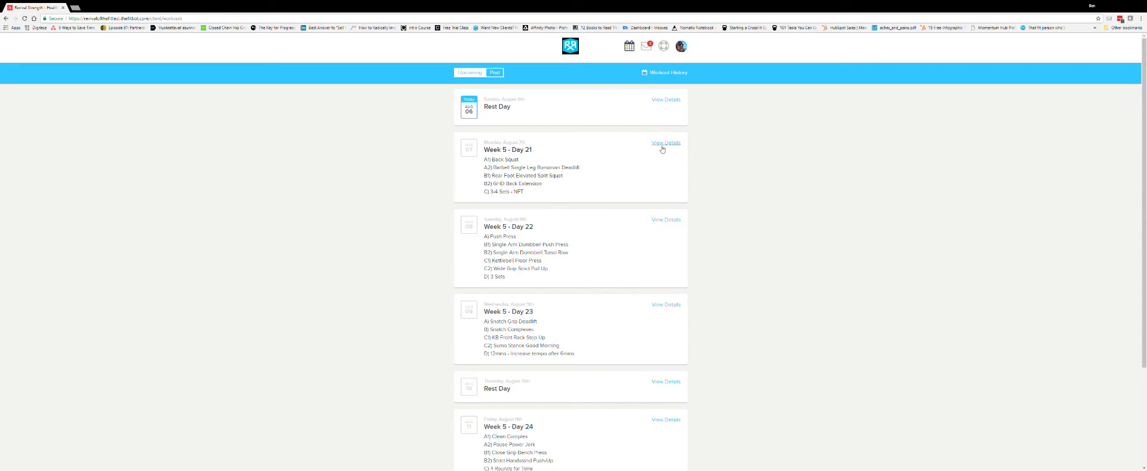
# Open the Week 5 - Day 21 workout details and look over the Warmup block.
pyautogui.click(665, 143)
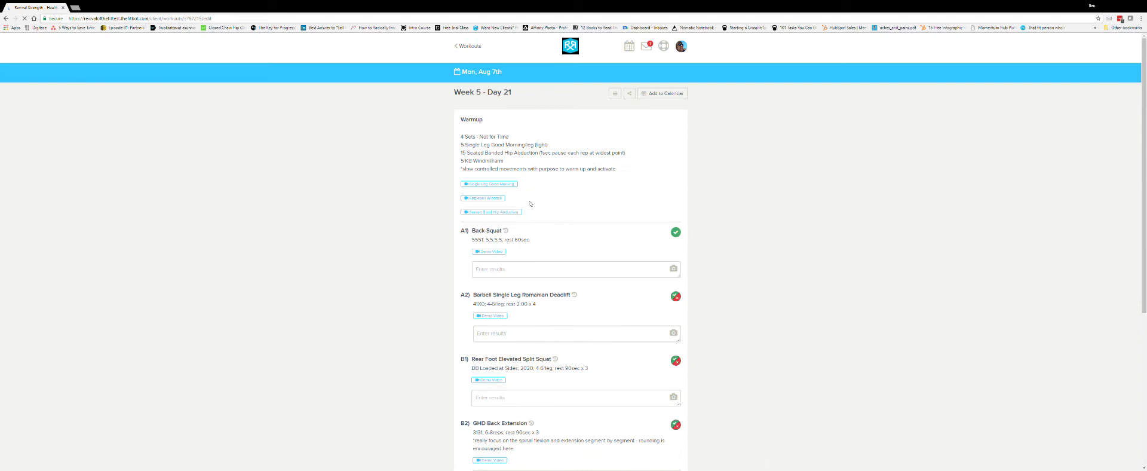
pyautogui.doubleClick(471, 120)
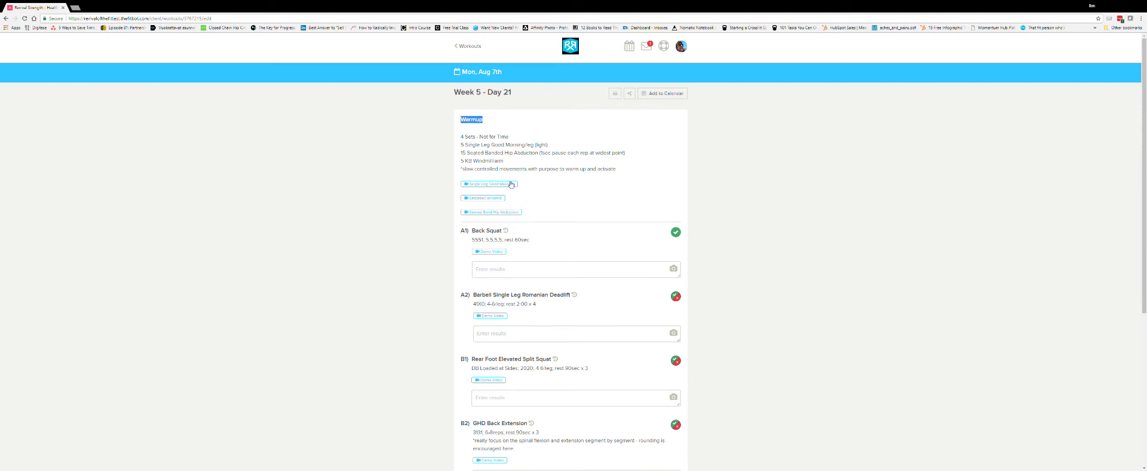
pyautogui.scroll(-3)
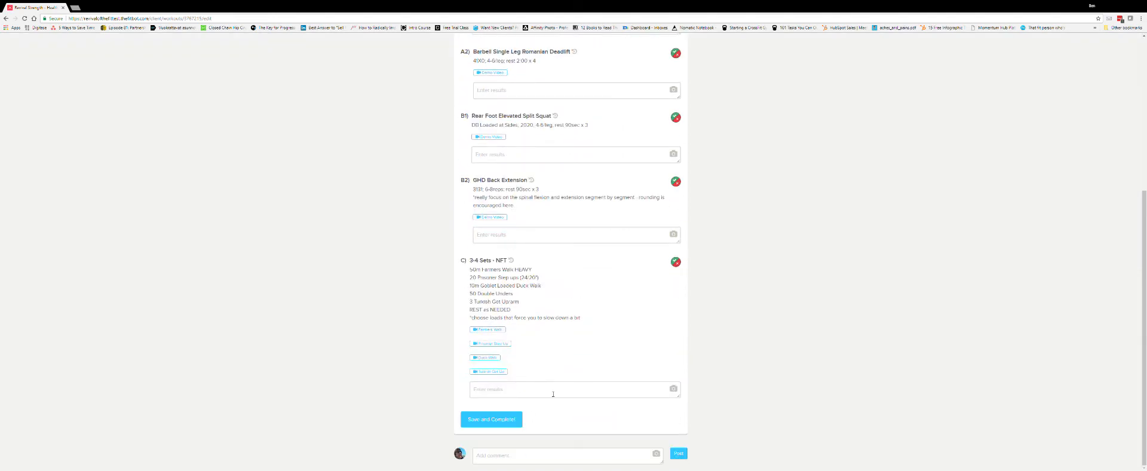
pyautogui.scroll(3)
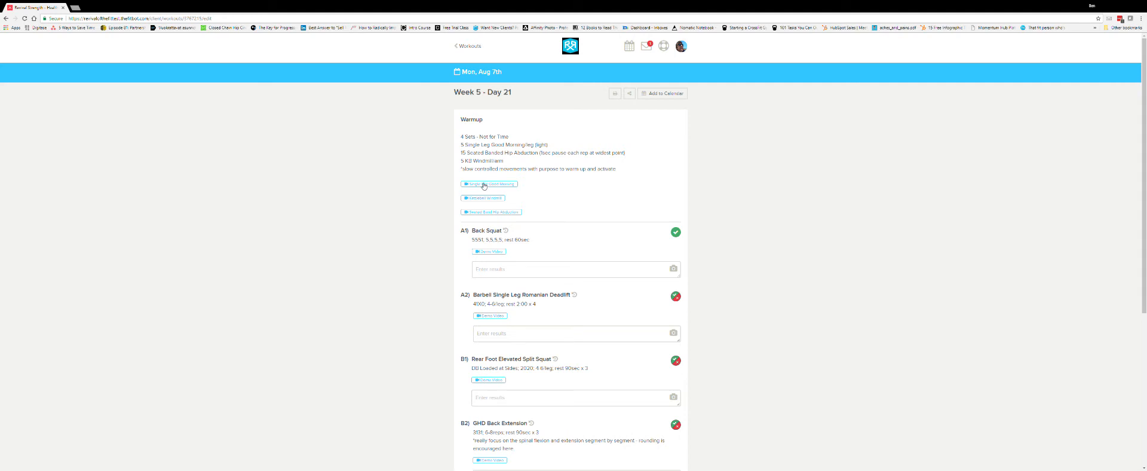
# Preview the Single Leg Good Morning and Kettlebell Windmill demo videos, playing the Windmill one, then collapse it.
pyautogui.click(488, 184)
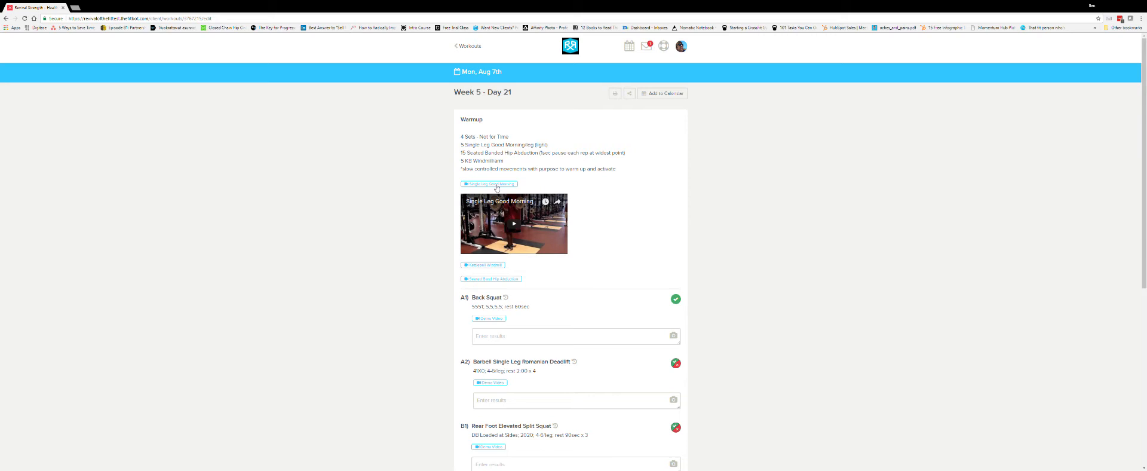
pyautogui.click(482, 198)
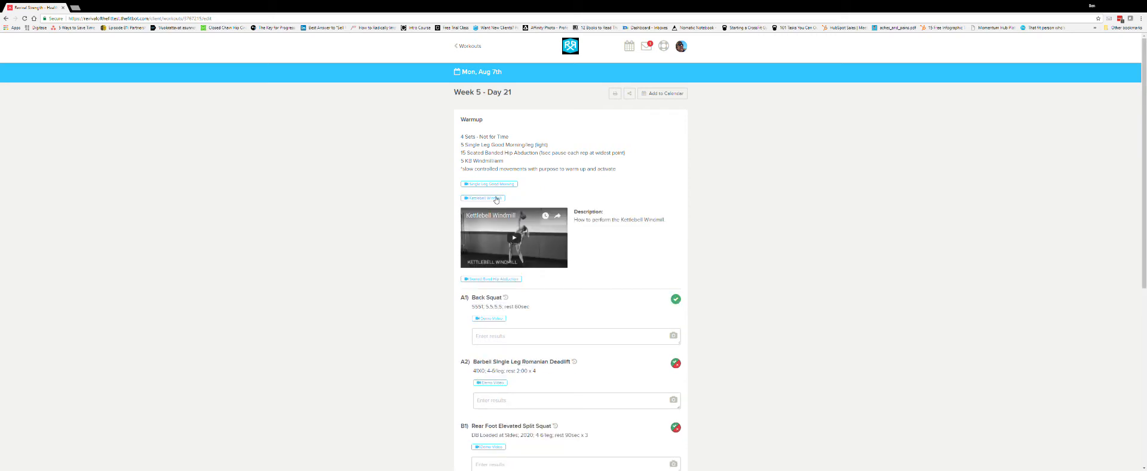
pyautogui.click(514, 237)
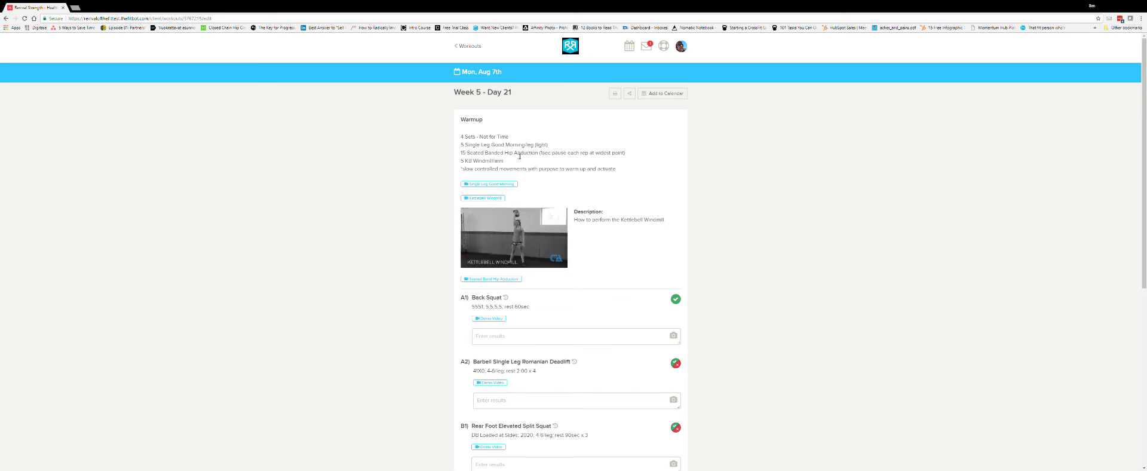
pyautogui.click(513, 238)
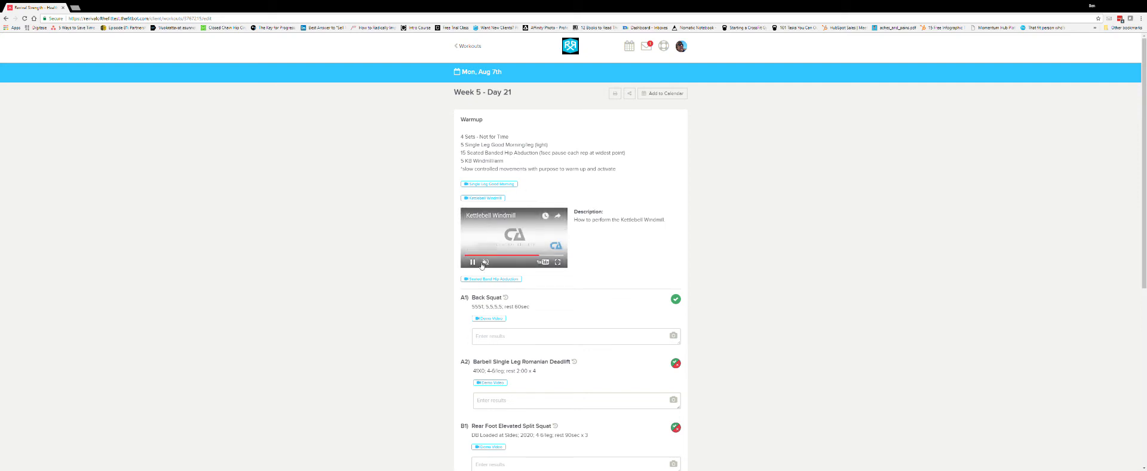
pyautogui.click(482, 198)
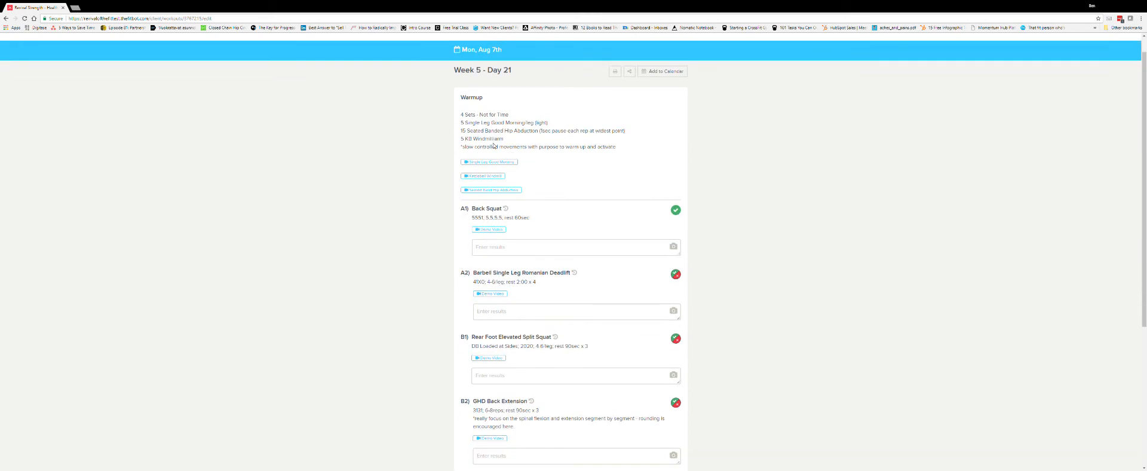
# Scroll through the exercise blocks from A1 Back Squat to C) 3-4 Sets - NFT, highlighting exercise names.
pyautogui.scroll(-3)
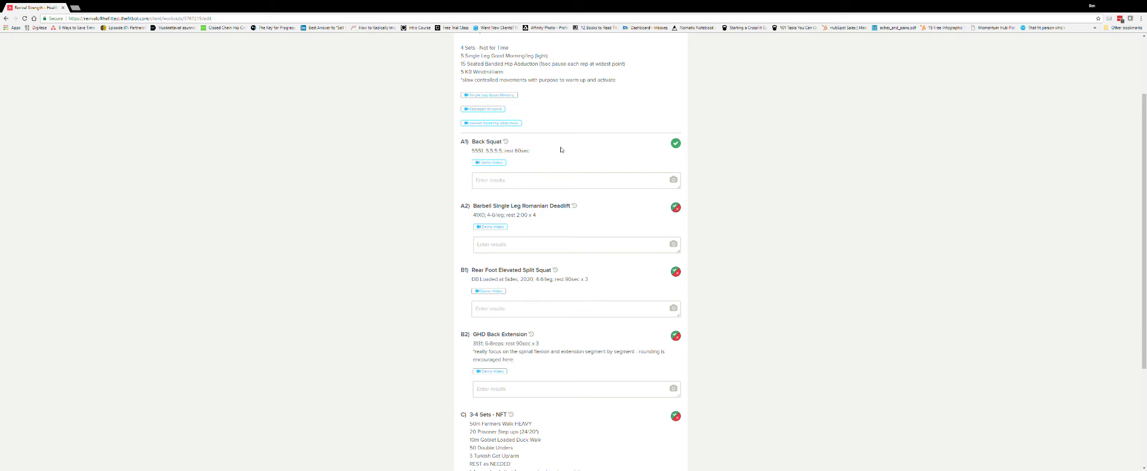
pyautogui.scroll(3)
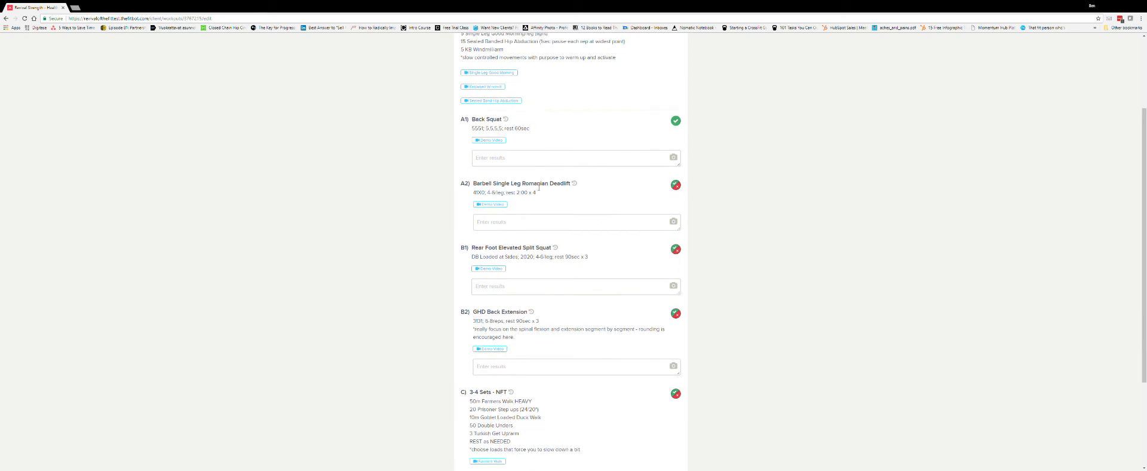
pyautogui.moveTo(513, 361)
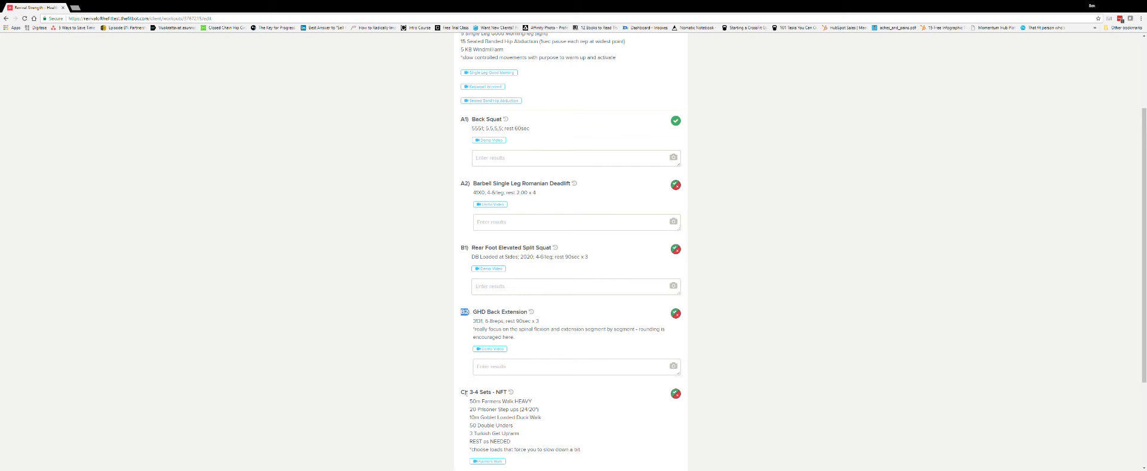
pyautogui.scroll(3)
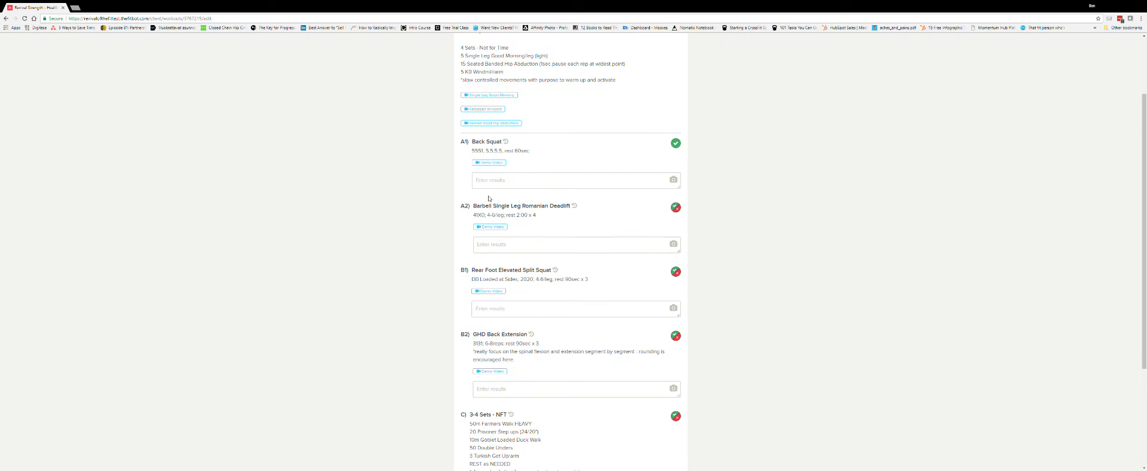
pyautogui.moveTo(497, 151)
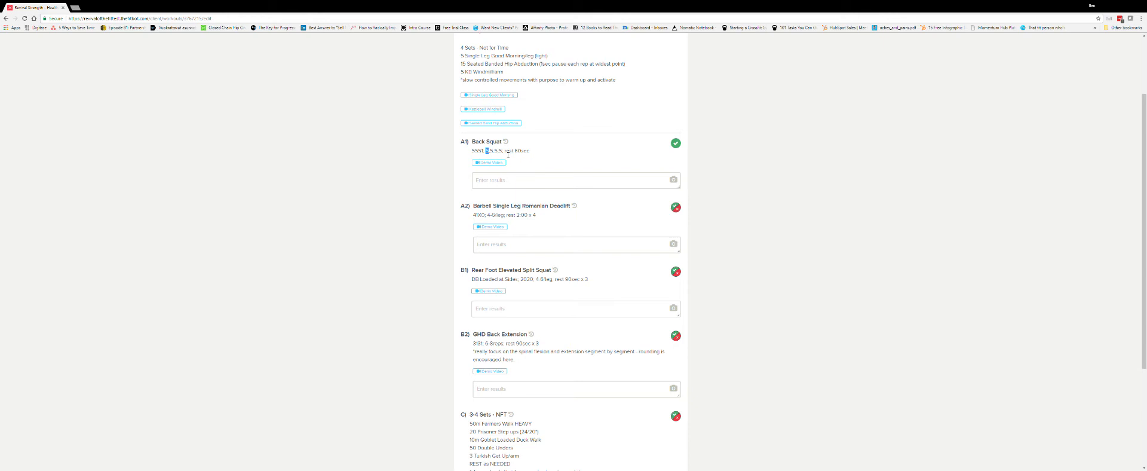
pyautogui.scroll(-3)
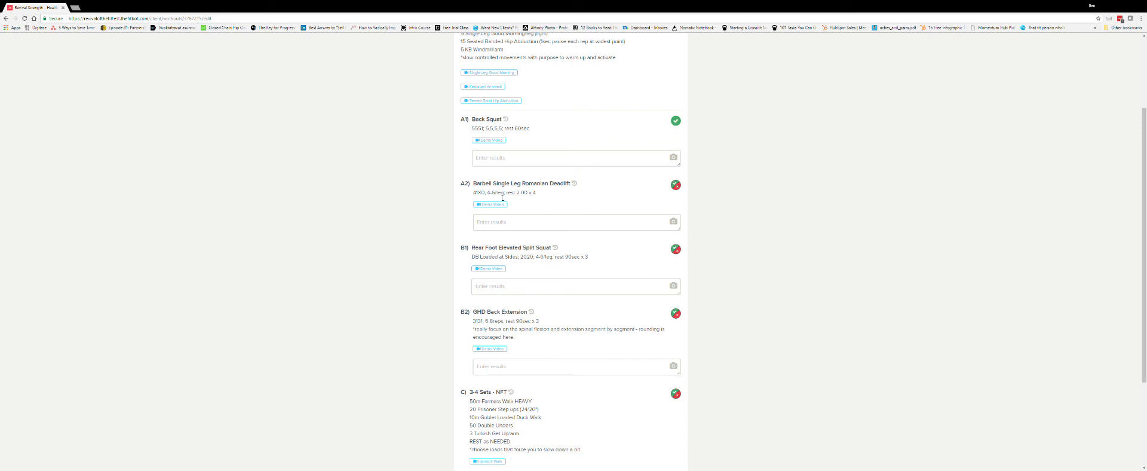
pyautogui.doubleClick(489, 193)
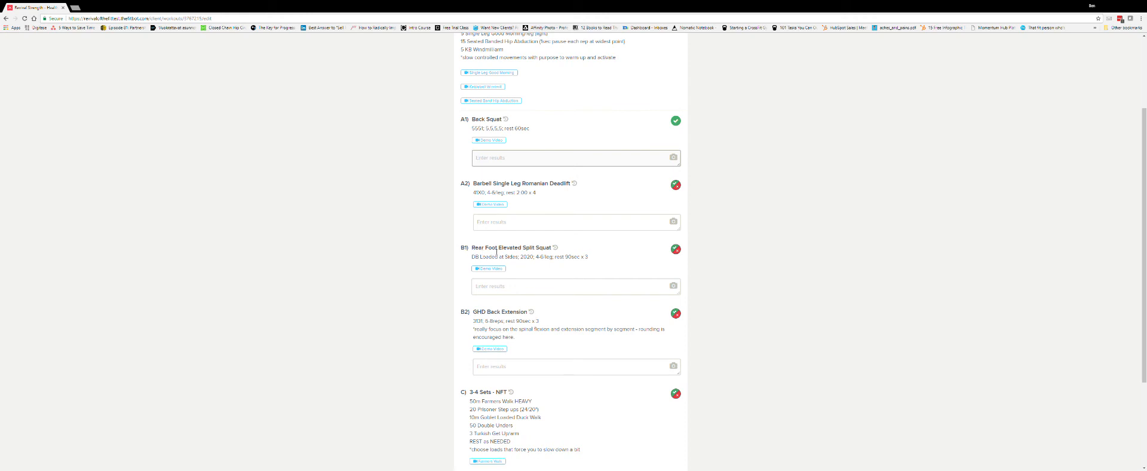
pyautogui.doubleClick(510, 247)
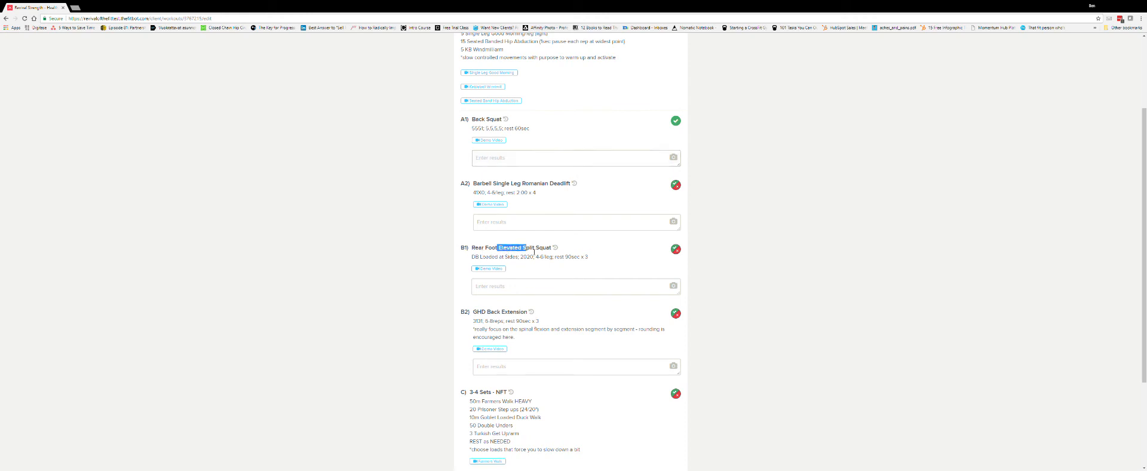
pyautogui.doubleClick(498, 311)
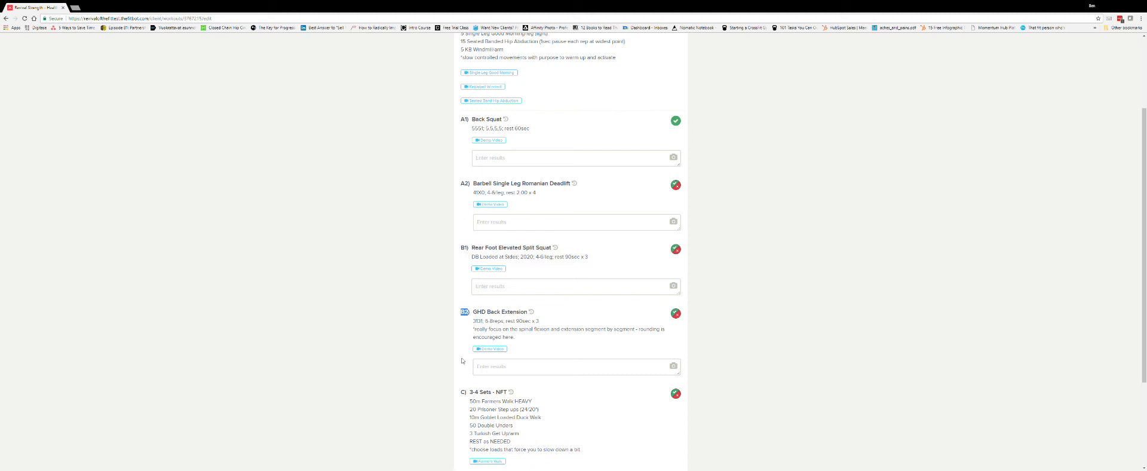
pyautogui.moveTo(459, 250)
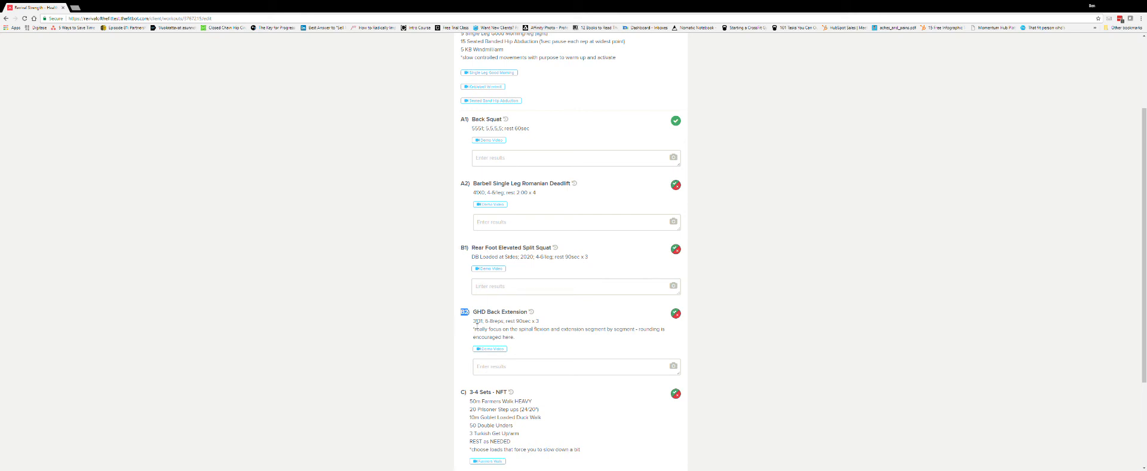
pyautogui.moveTo(523, 176)
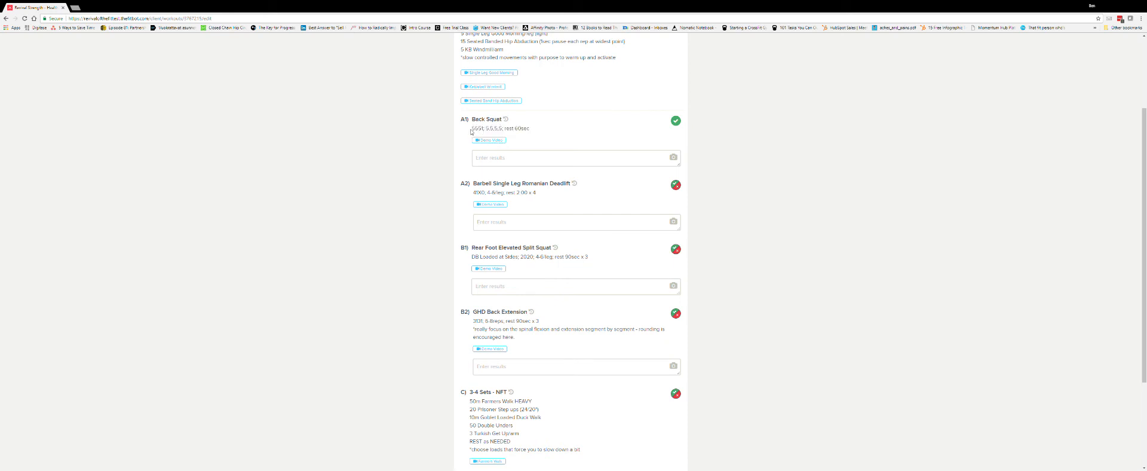
pyautogui.moveTo(589, 169)
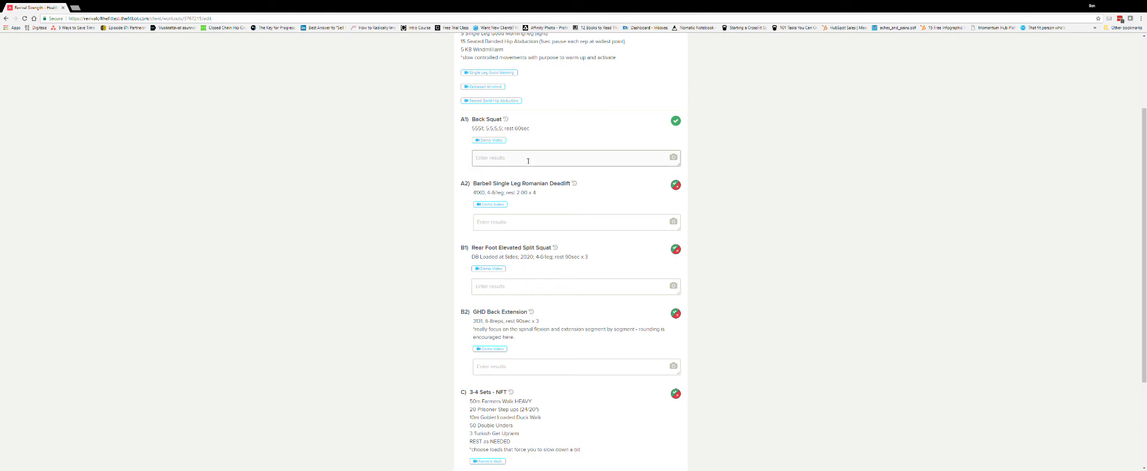
pyautogui.write('60')
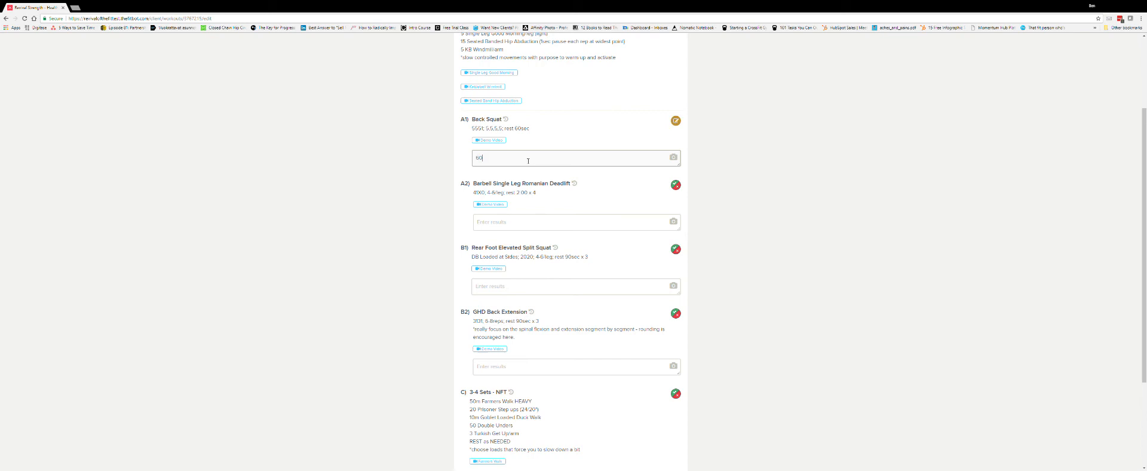
pyautogui.write('kg, 70kg,')
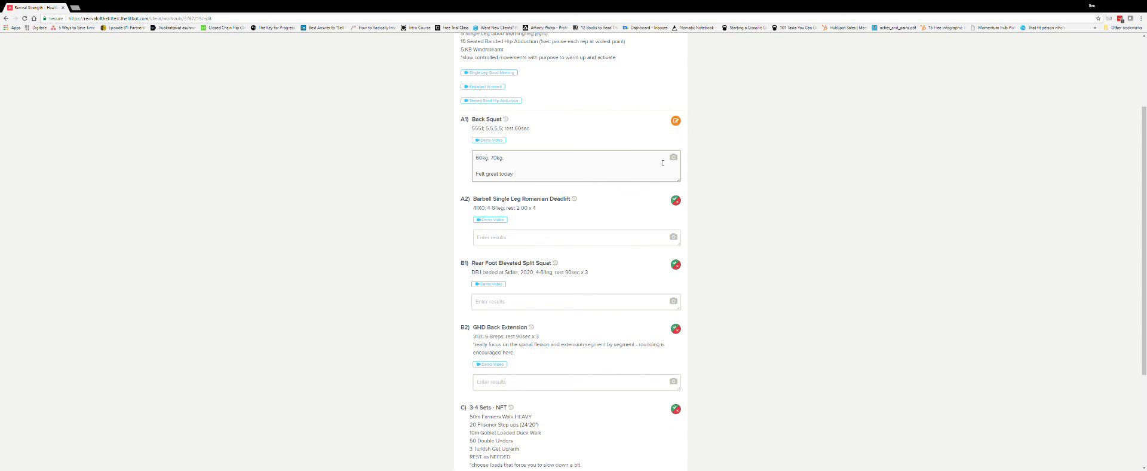
pyautogui.click(672, 157)
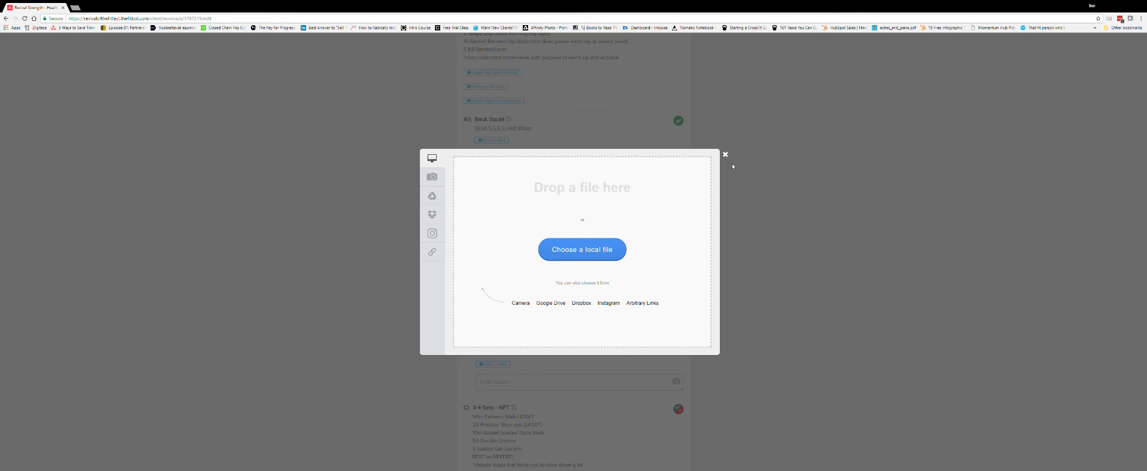
pyautogui.click(724, 154)
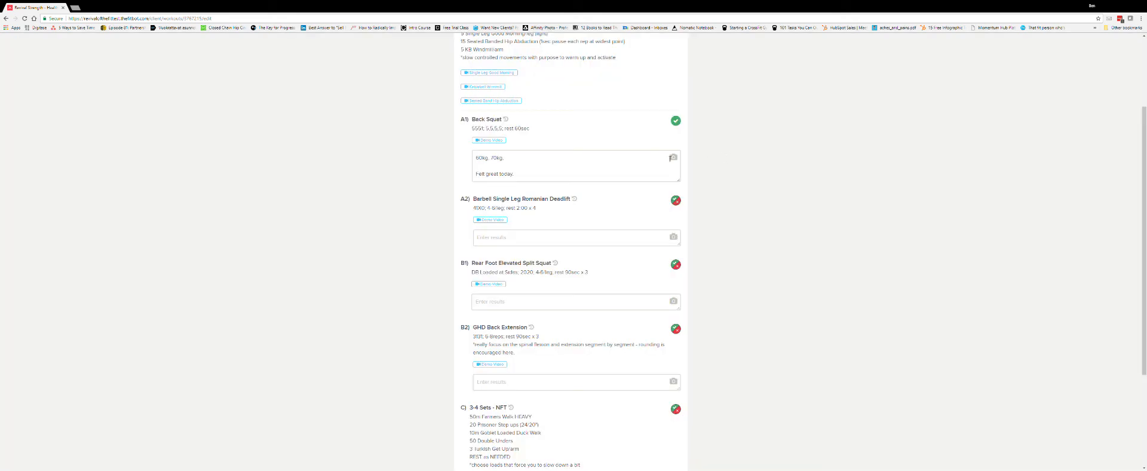
pyautogui.click(673, 119)
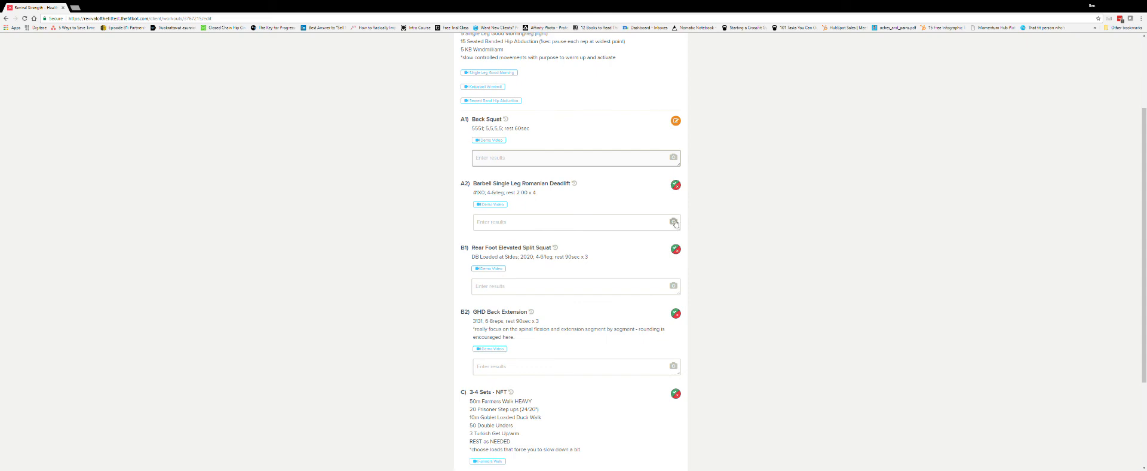
pyautogui.click(674, 120)
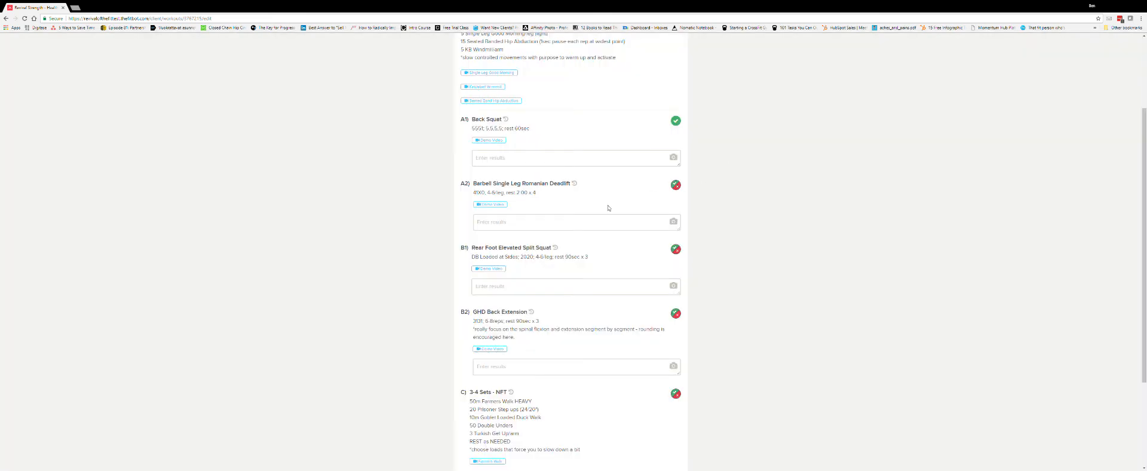
# Scroll to the workout's end showing the C) 3-4 Sets - NFT block and the comment area.
pyautogui.scroll(-3)
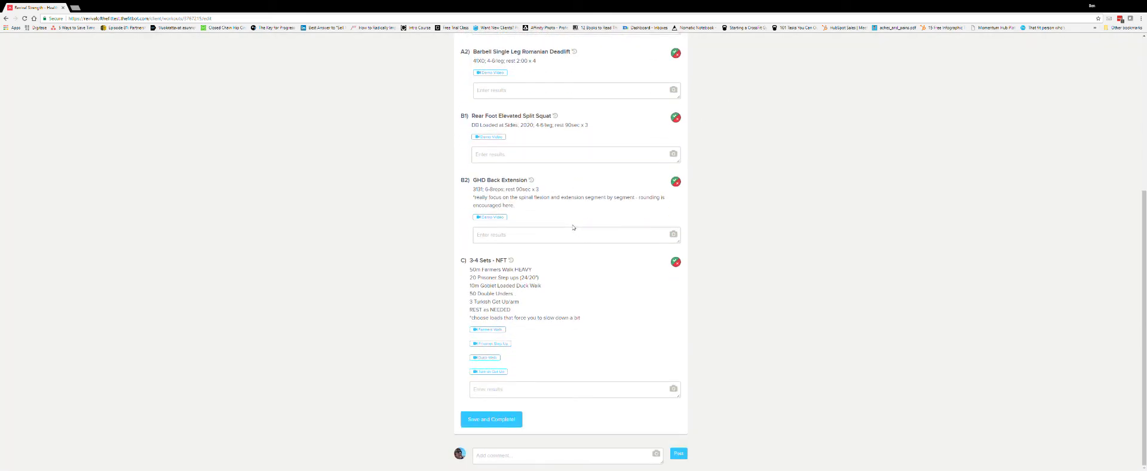
pyautogui.doubleClick(484, 260)
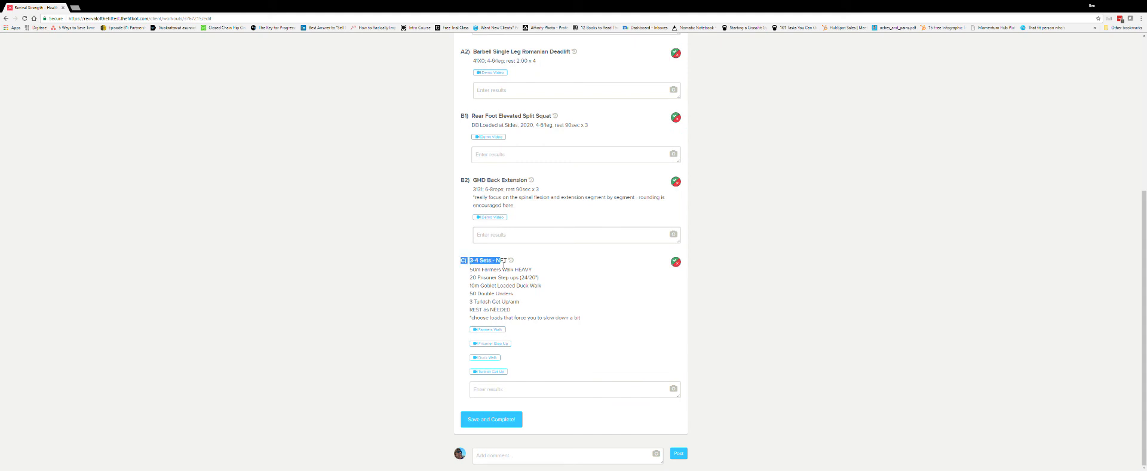
pyautogui.click(514, 305)
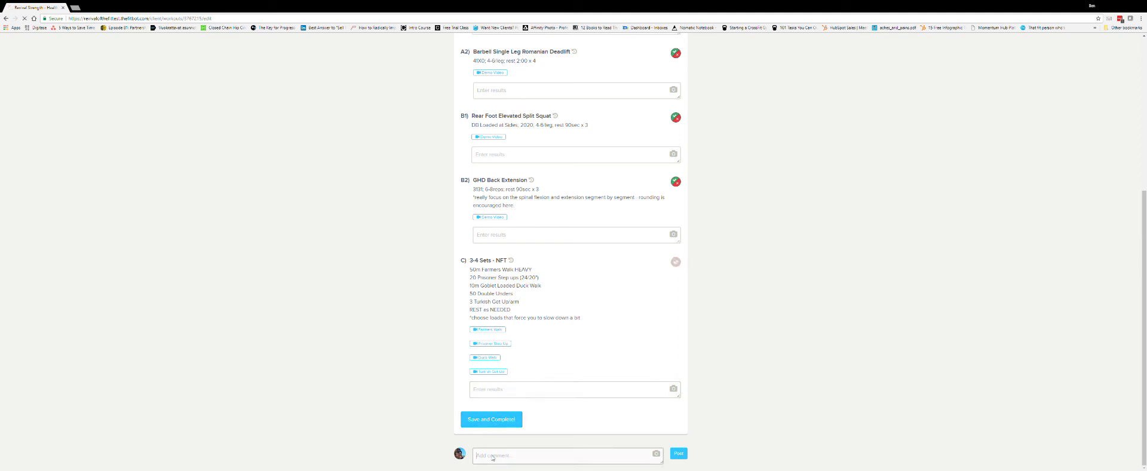
pyautogui.click(674, 260)
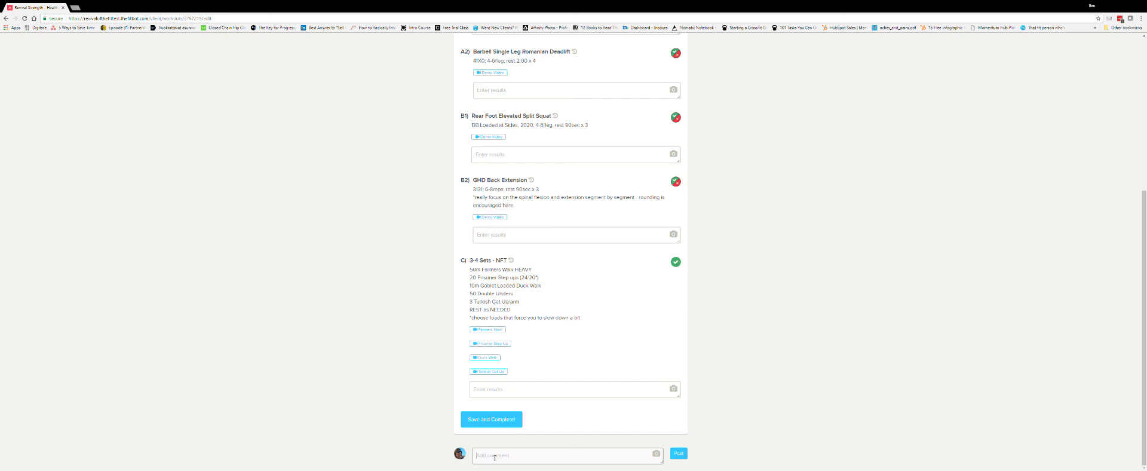
pyautogui.write('W')
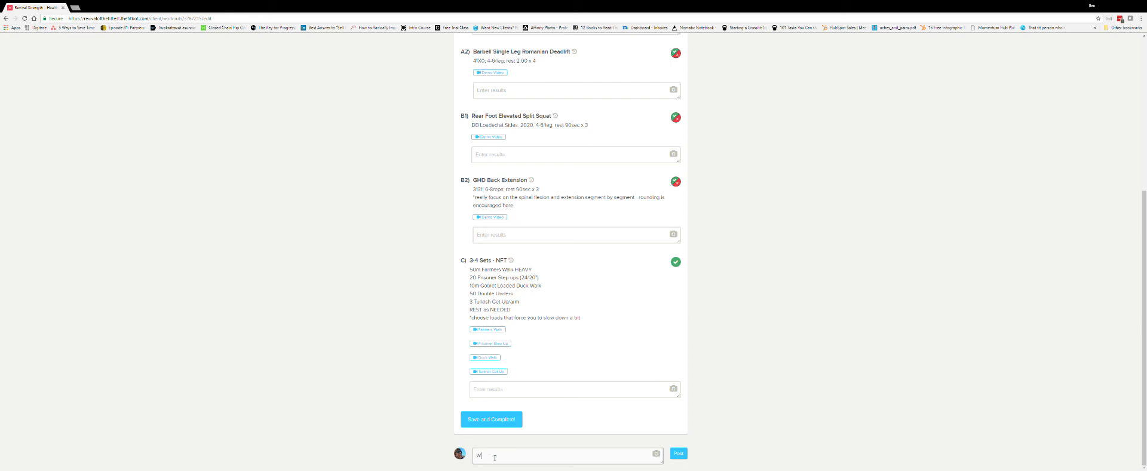
pyautogui.write('as g')
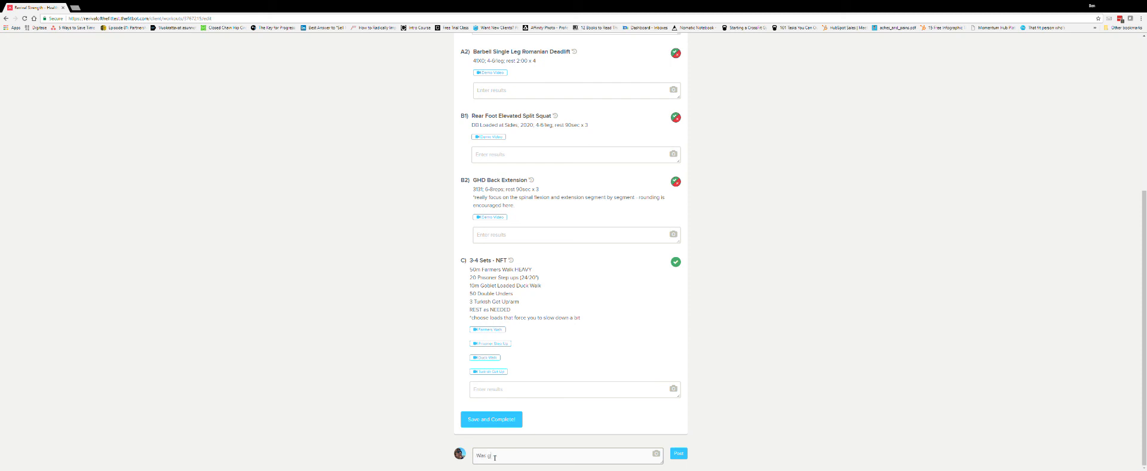
pyautogui.write('reat with my diet today and it felt')
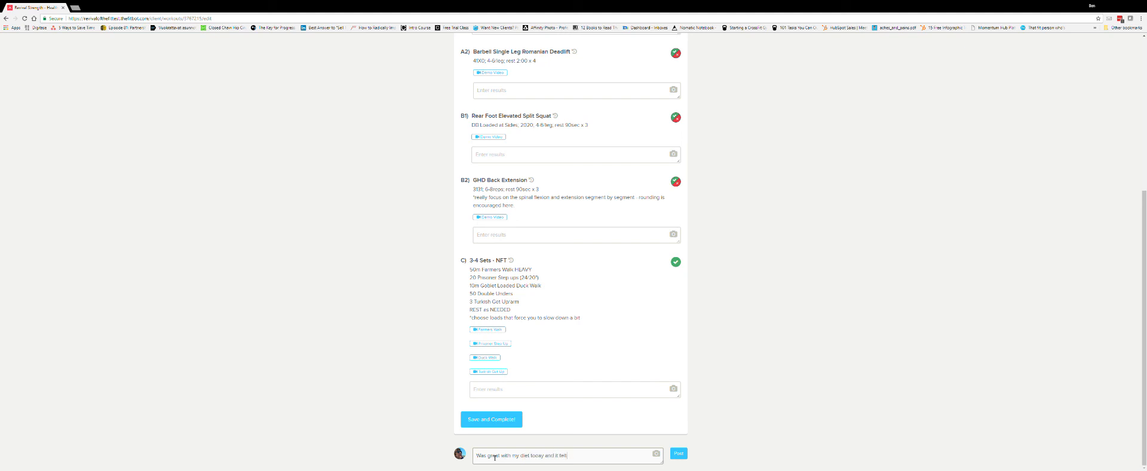
pyautogui.write('excellen')
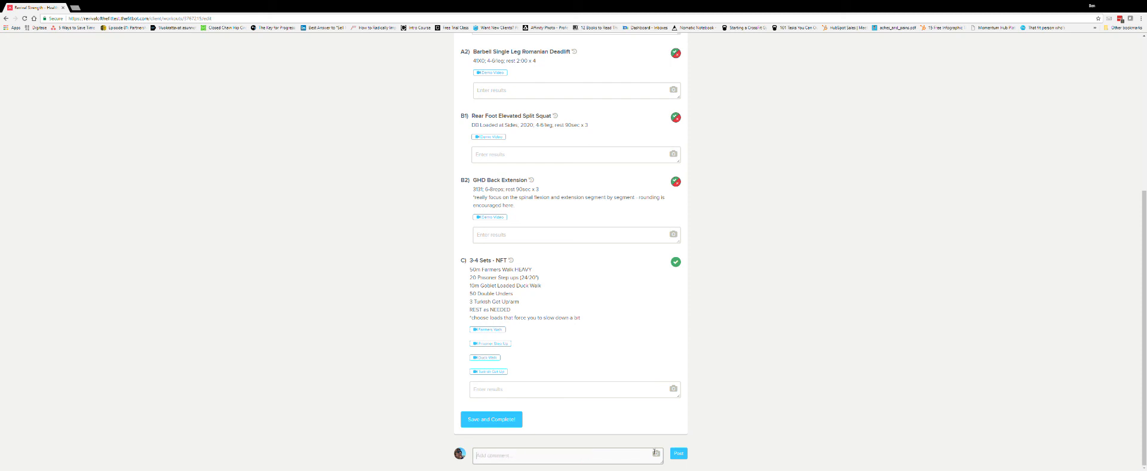
pyautogui.moveTo(448, 426)
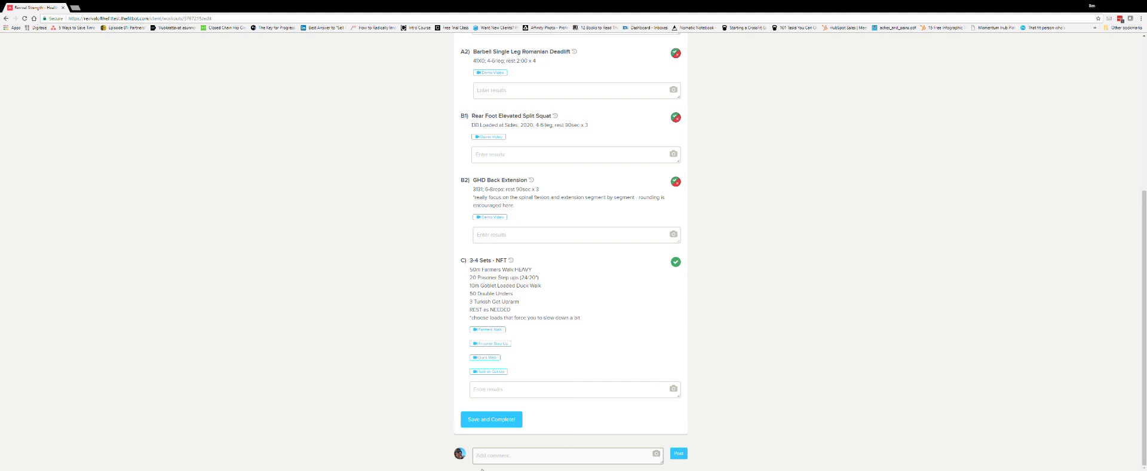
pyautogui.moveTo(514, 353)
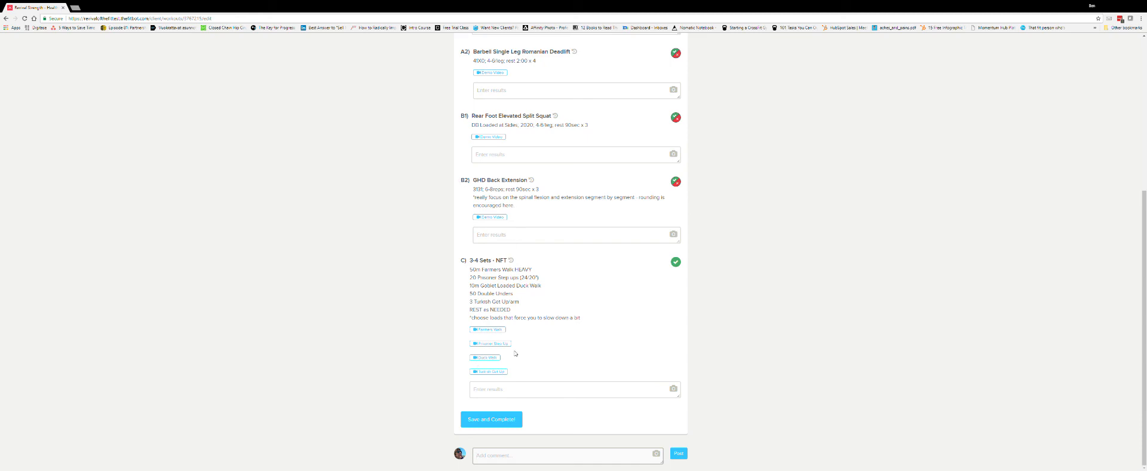
pyautogui.moveTo(679, 466)
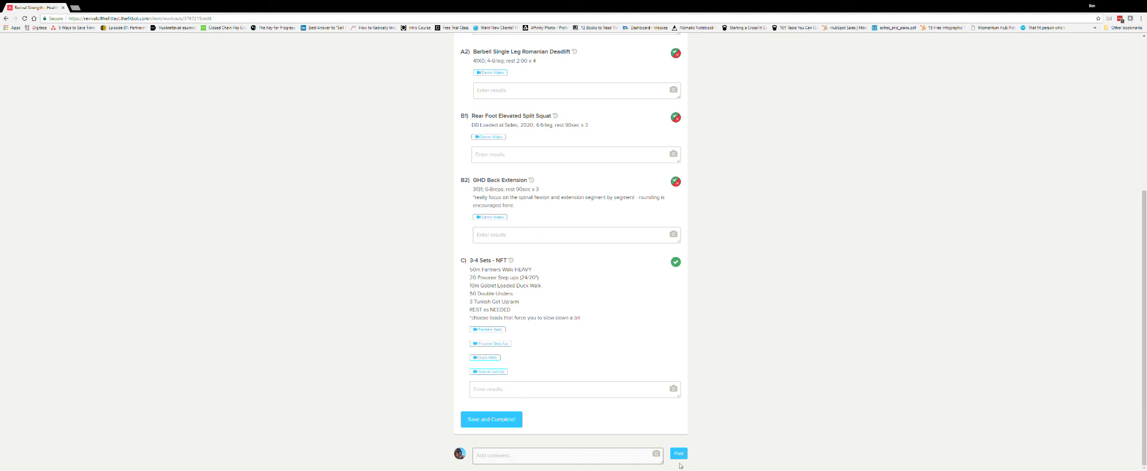
pyautogui.scroll(3)
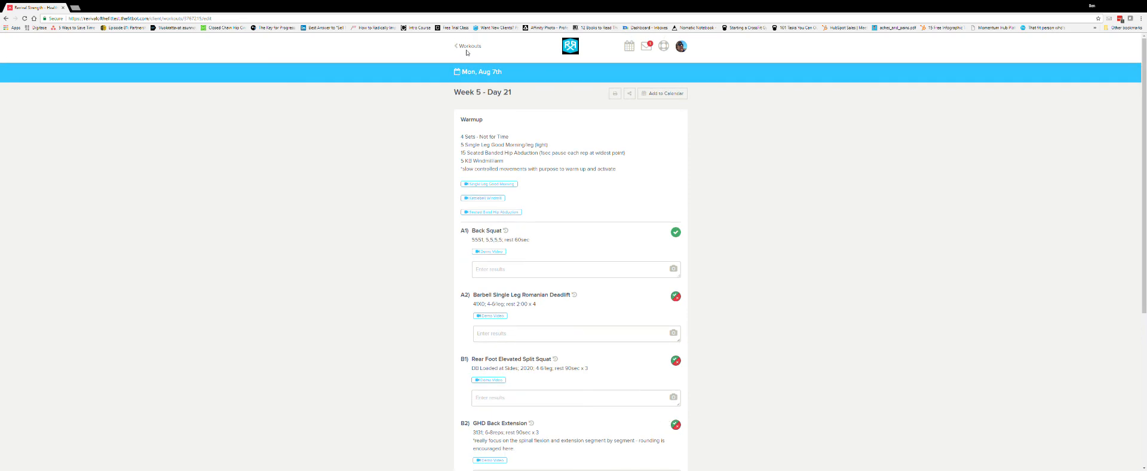
# Return to the client's Week 5 workout list via the '< Workouts' link.
pyautogui.click(467, 45)
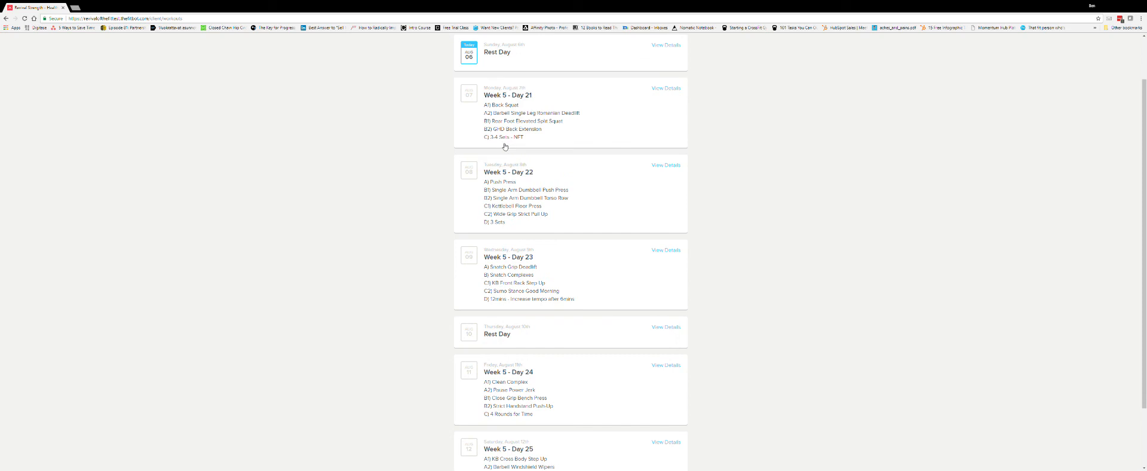
pyautogui.moveTo(596, 165)
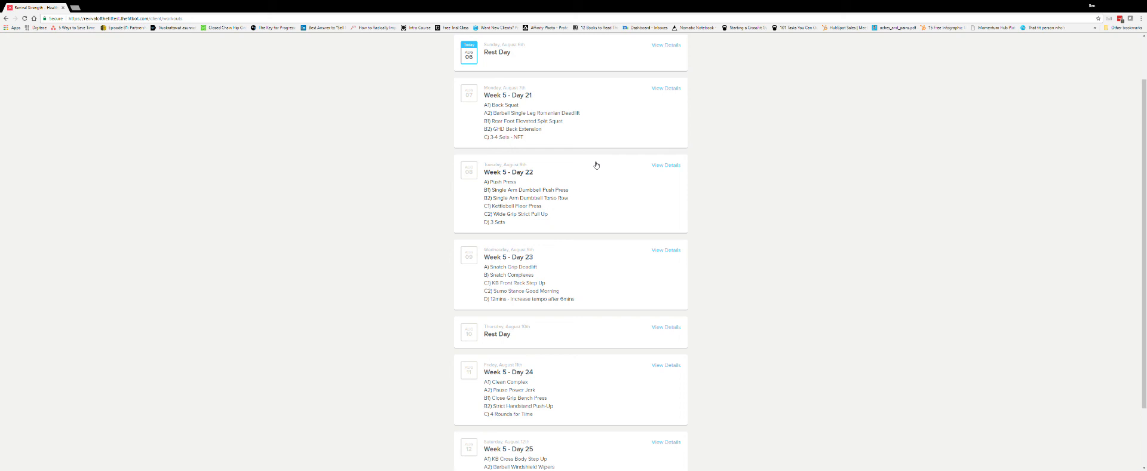
pyautogui.moveTo(1047, 189)
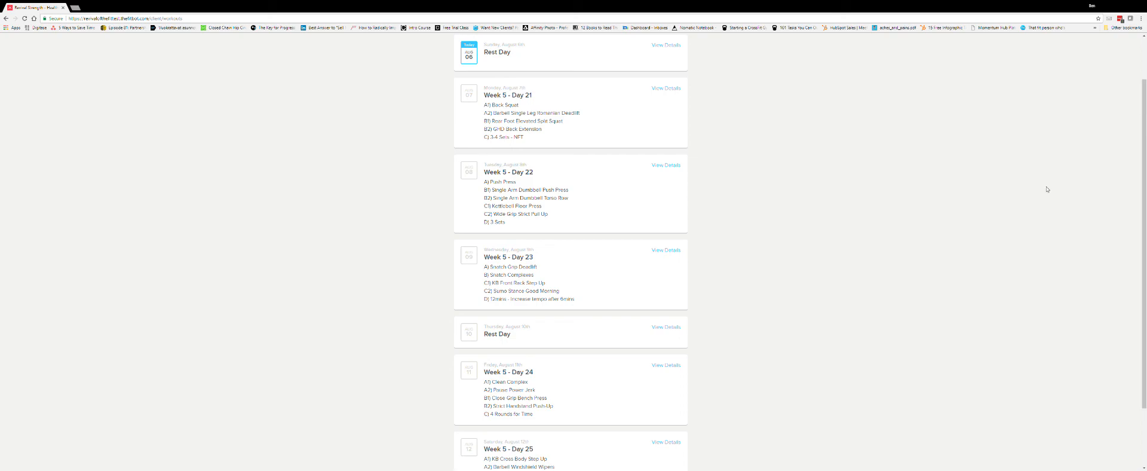